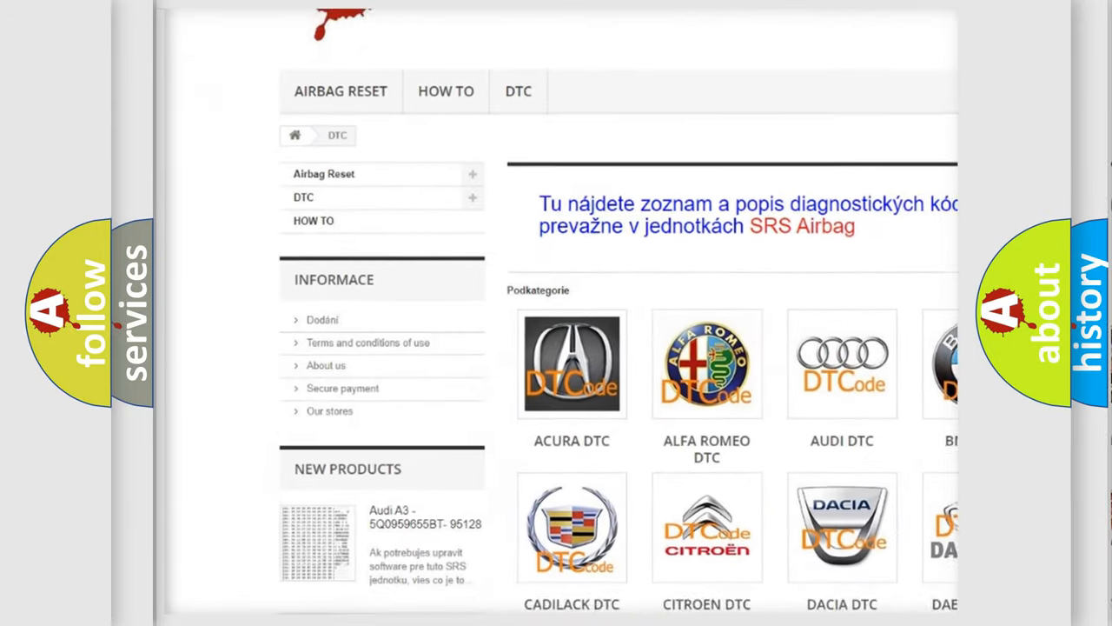
# Step: Scroll down past the manufacturer logos to the list of B trouble codes
pyautogui.scroll(-3)
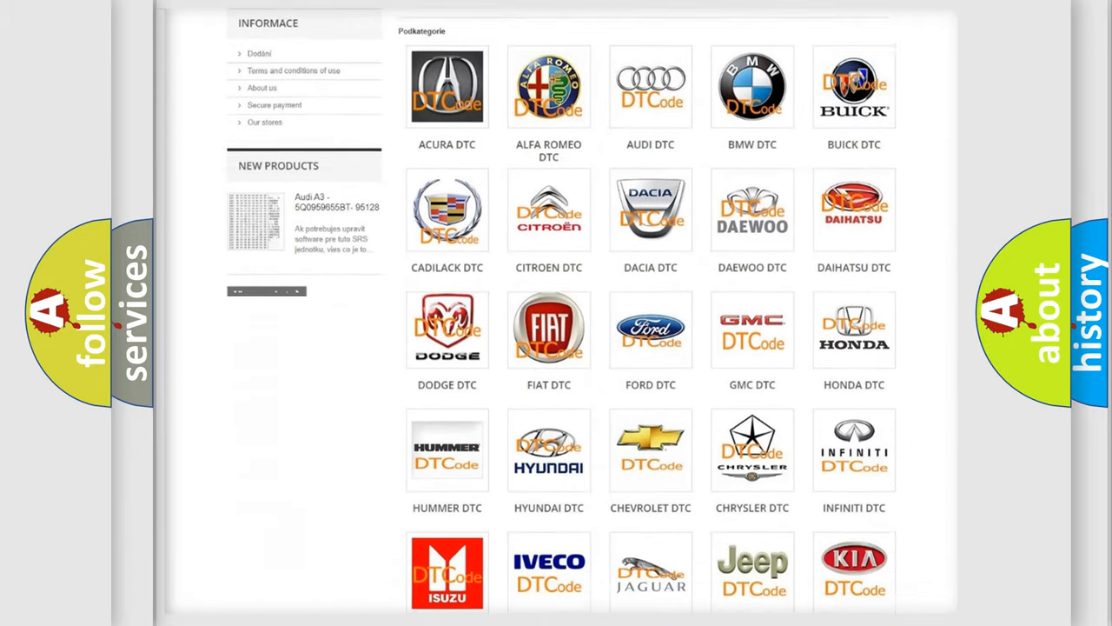
pyautogui.scroll(-3)
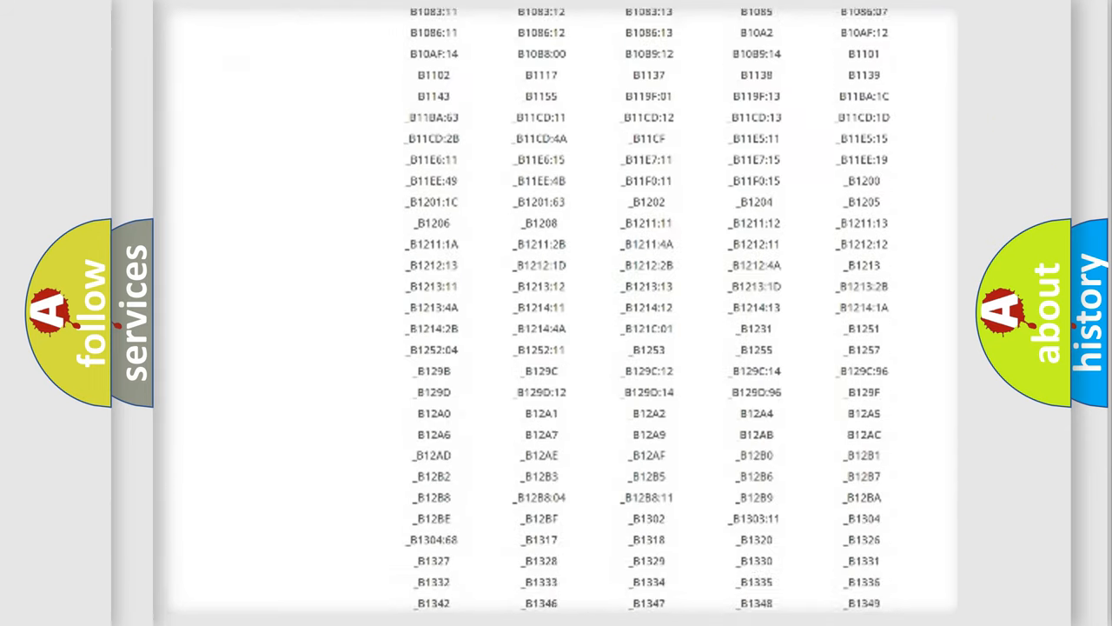
pyautogui.scroll(-3)
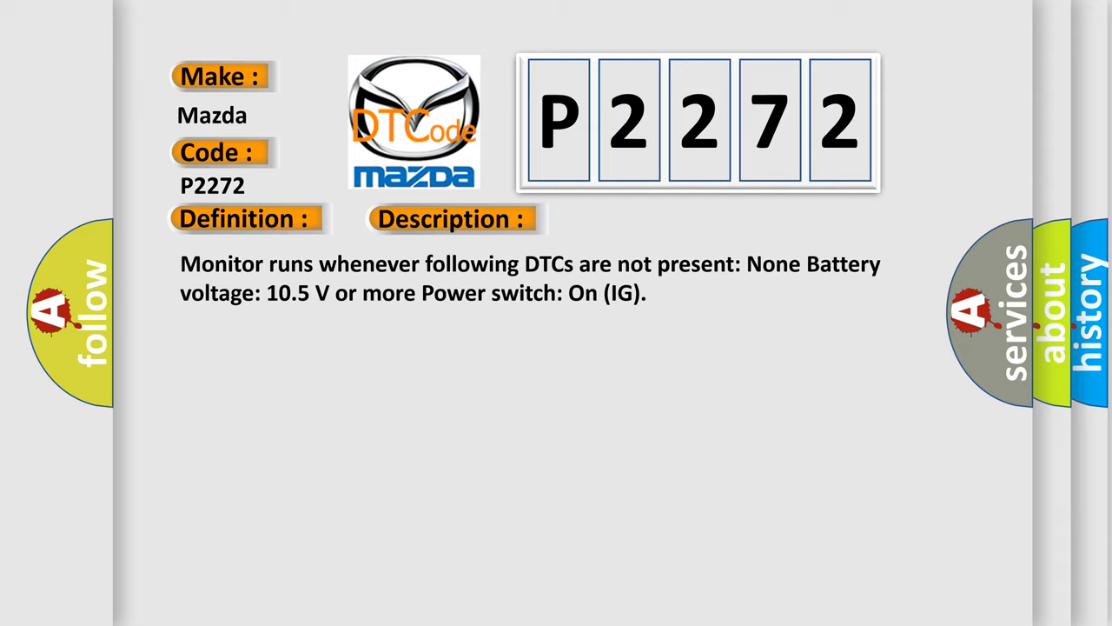
# Step: Advance to the Cause slide: CAN communication bus circuit fault or faulty module
pyautogui.click(637, 217)
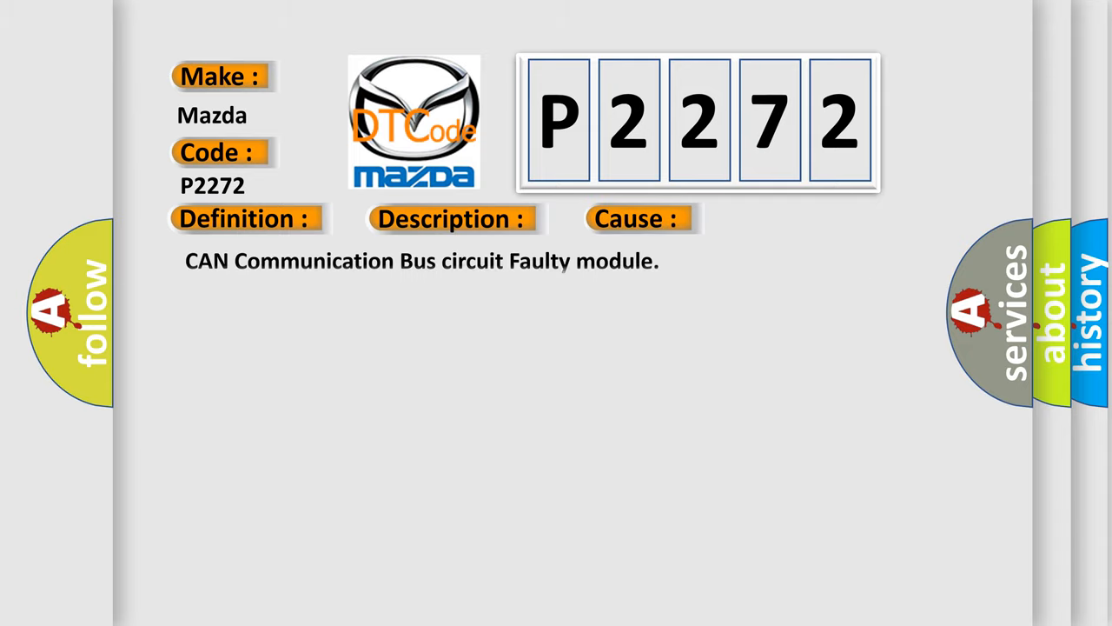